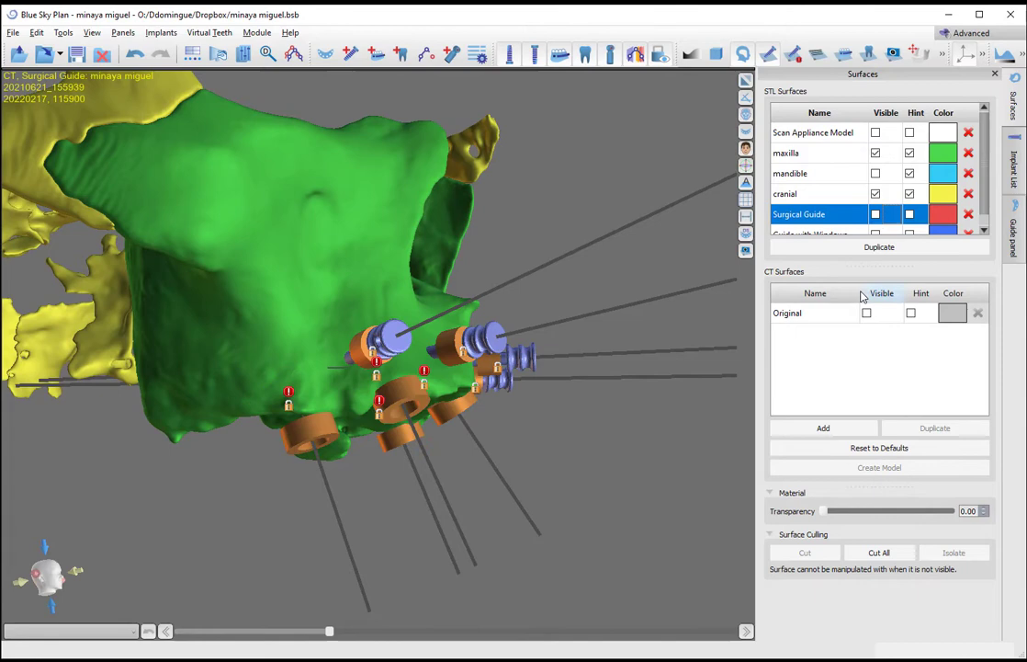
Step: Make the Original CT bone surface visible alongside the scan appliance, maxilla and implants
{"action": "left_click", "coordinate": [867, 312]}
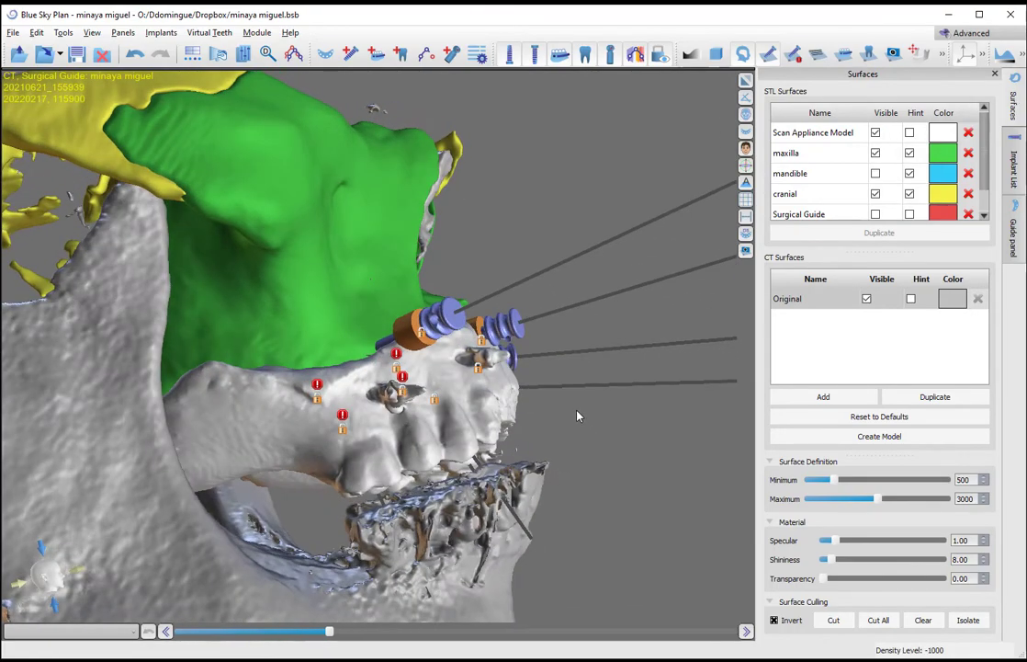
{"action": "left_click_drag", "start_coordinate": [578, 415], "coordinate": [554, 398]}
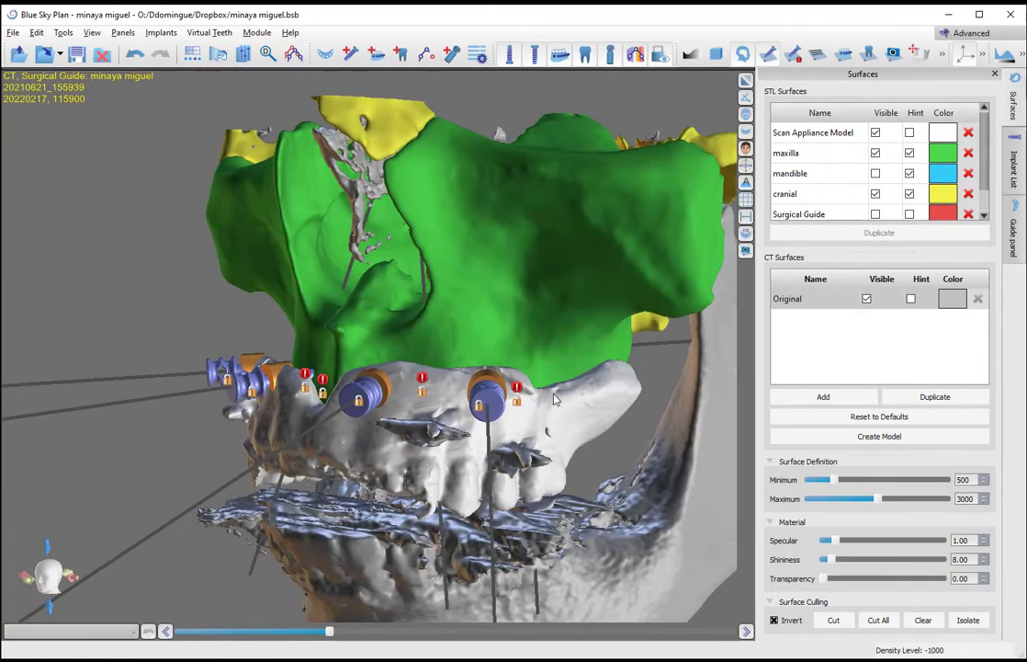
{"action": "left_click_drag", "start_coordinate": [551, 399], "coordinate": [501, 441]}
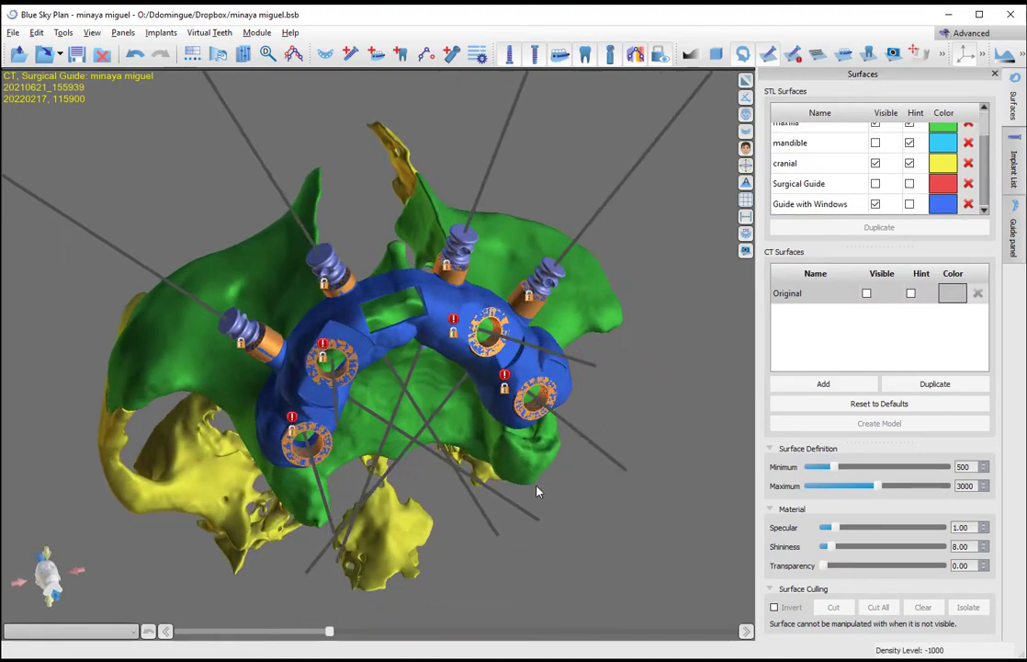
Step: Orbit the model to inspect the blue guide with windows, its sleeves and lateral pins
{"action": "left_click_drag", "start_coordinate": [538, 492], "coordinate": [409, 267]}
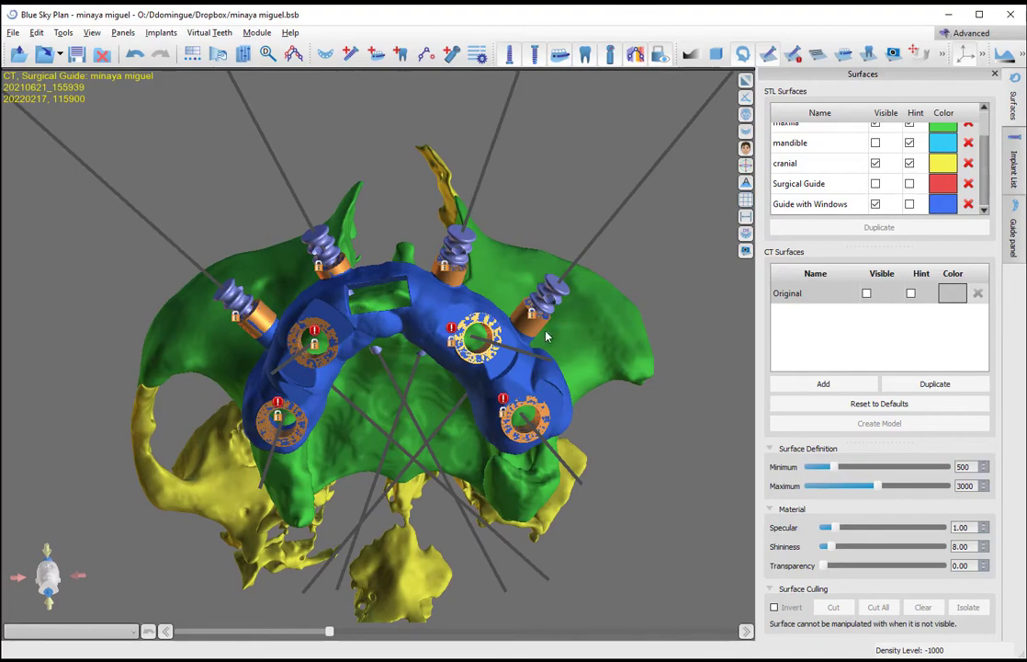
{"action": "mouse_move", "coordinate": [395, 311]}
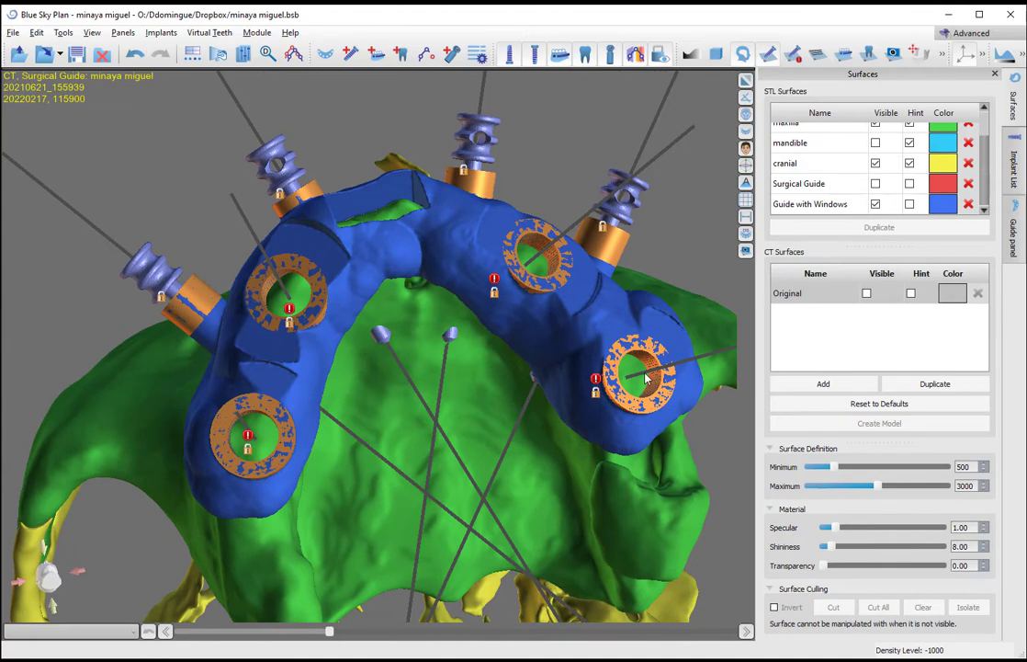
{"action": "mouse_move", "coordinate": [522, 409]}
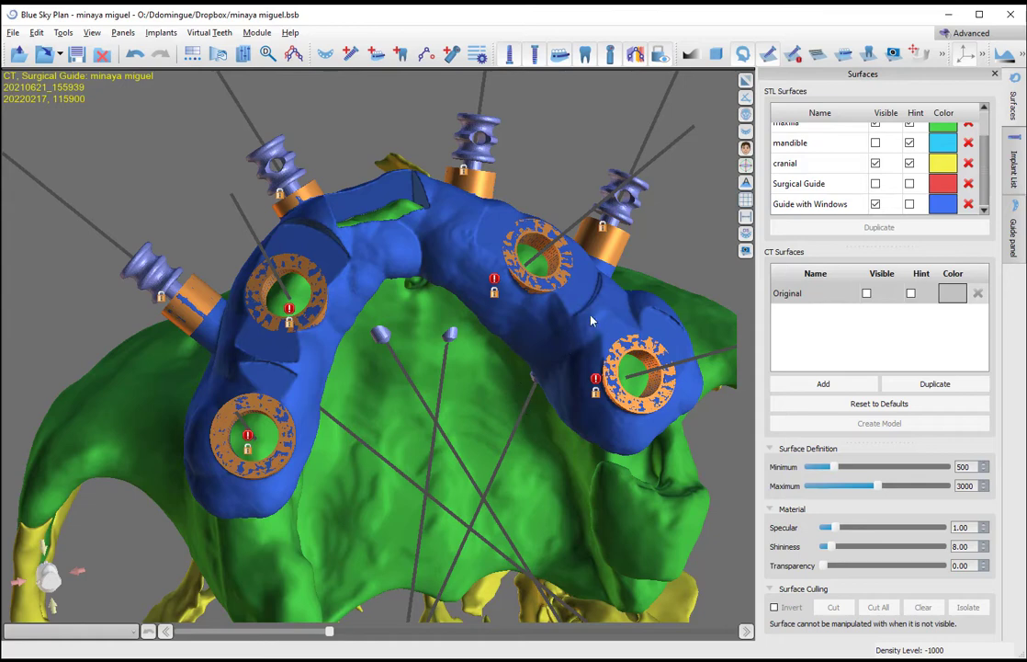
{"action": "mouse_move", "coordinate": [312, 285]}
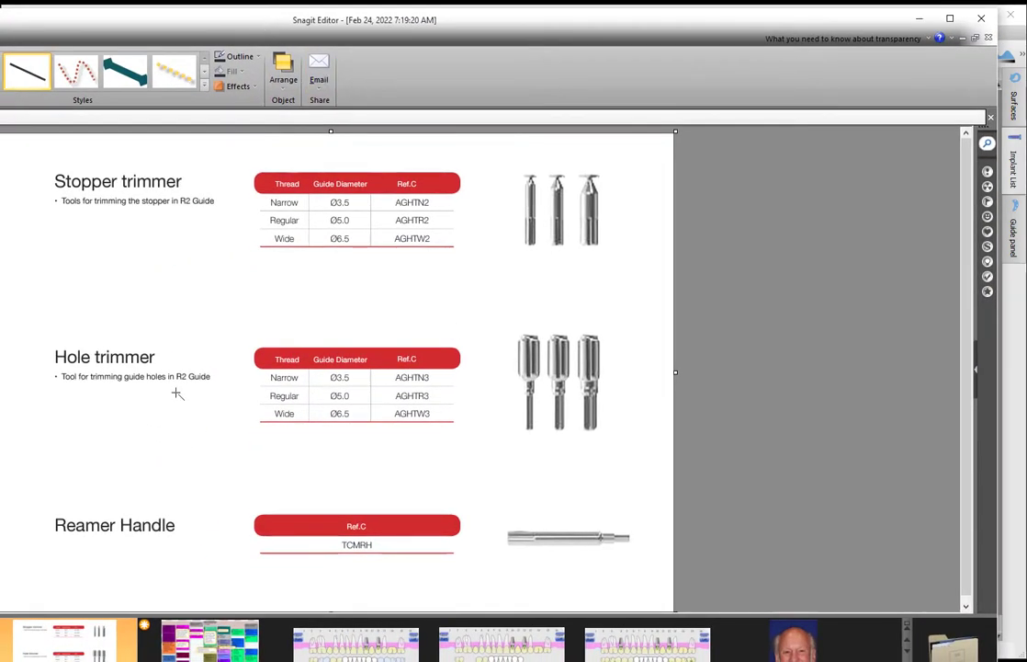
{"action": "mouse_move", "coordinate": [552, 459]}
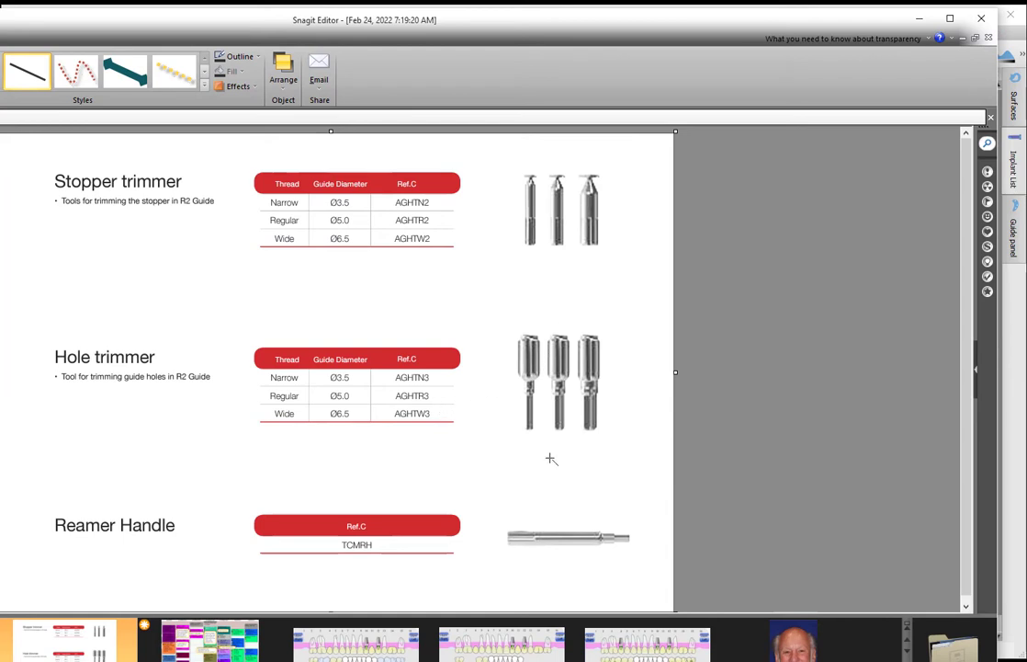
{"action": "mouse_move", "coordinate": [879, 6]}
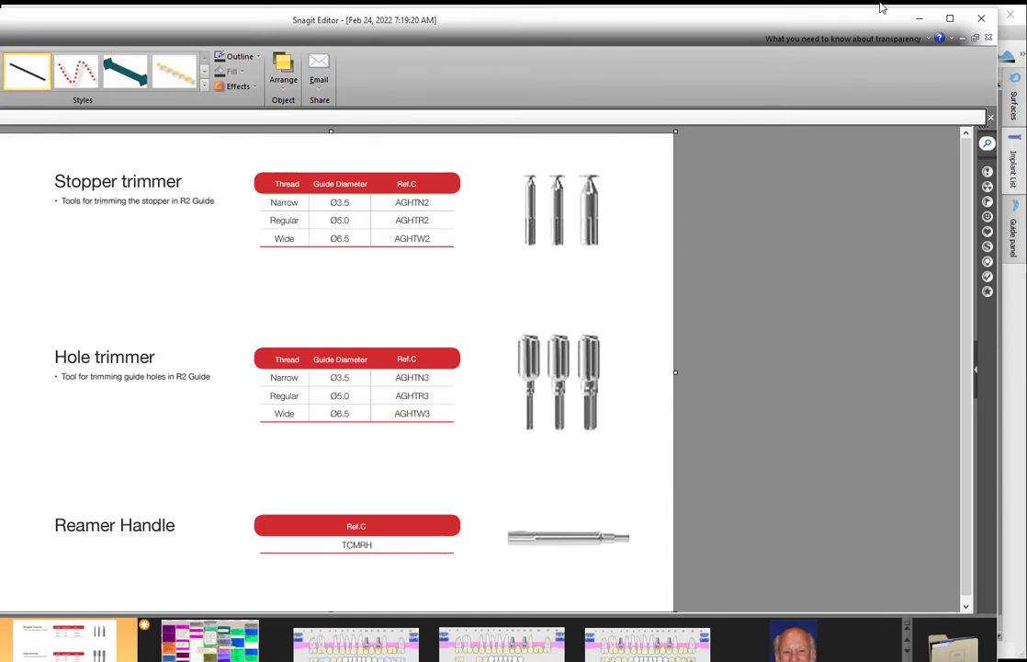
{"action": "mouse_move", "coordinate": [891, 51]}
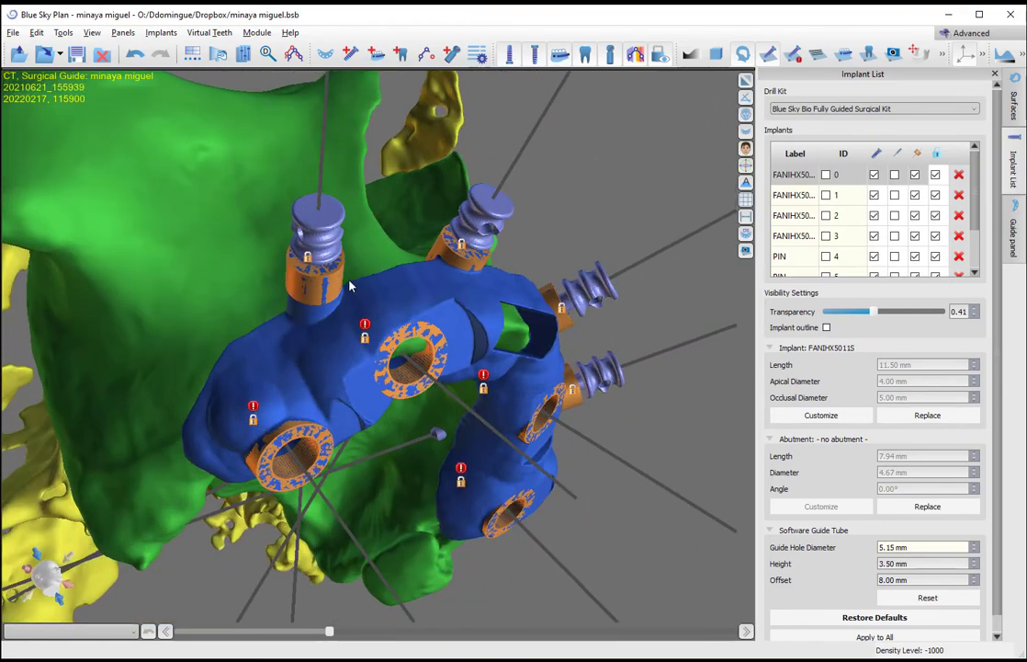
Step: Select stabilization pin ID 4 to show its guide tube (2.27 mm hole, 4 mm height, -1 mm offset) and view the guide from below
{"action": "left_click", "coordinate": [779, 255]}
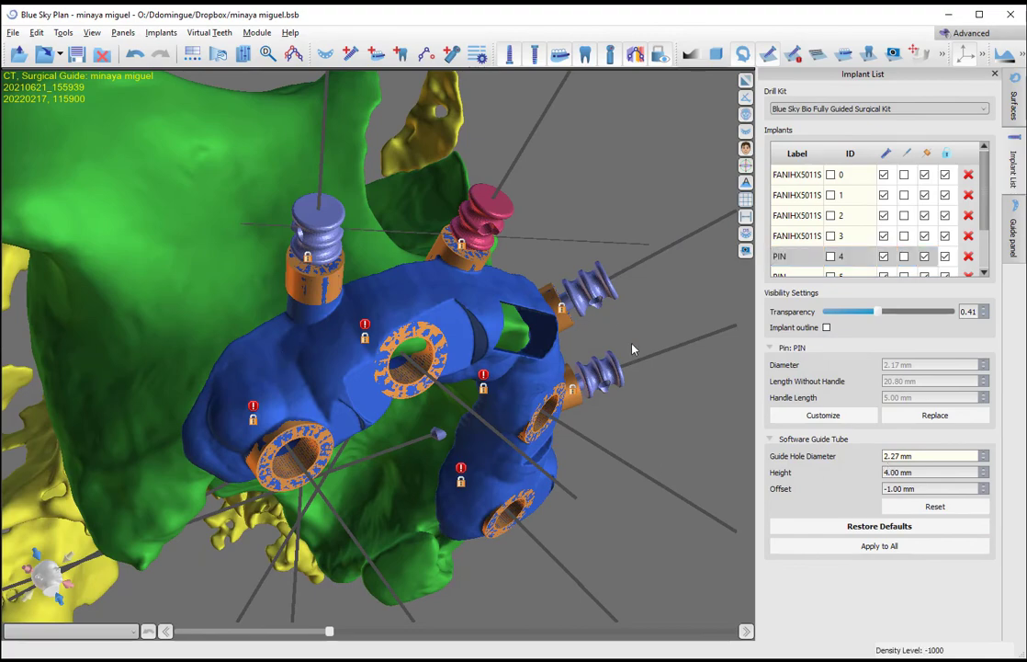
{"action": "left_click_drag", "start_coordinate": [633, 348], "coordinate": [382, 441]}
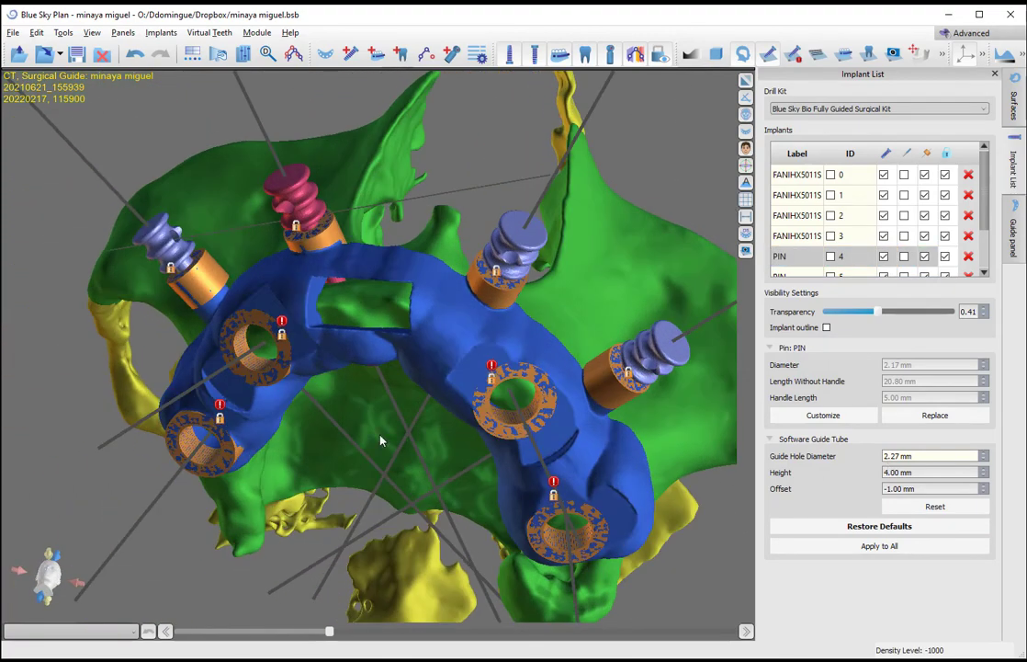